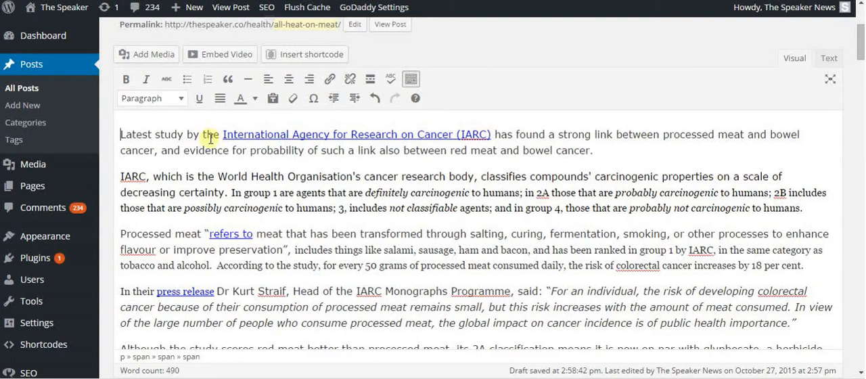
mouse_move(155, 129)
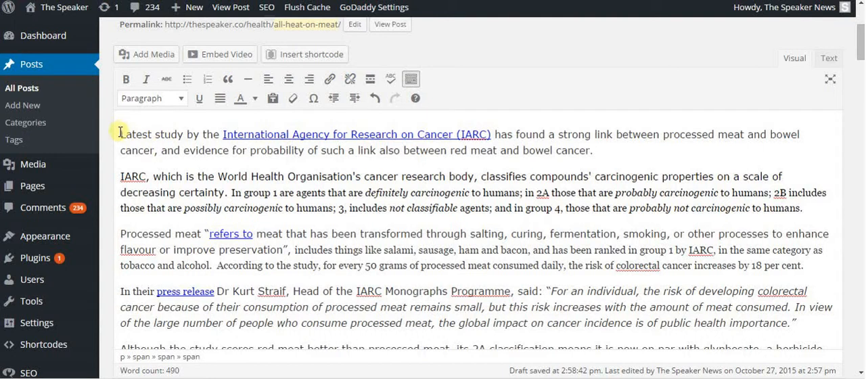
Step: Switch the post editor to its raw HTML view, revealing the inline span styling
drag(119, 134, 723, 266)
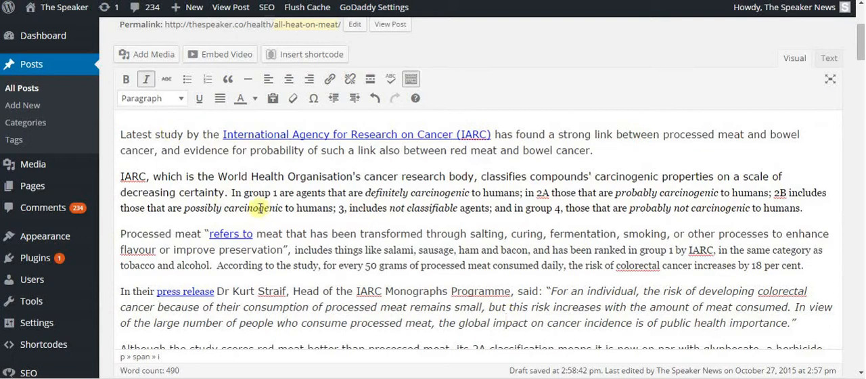
mouse_move(726, 111)
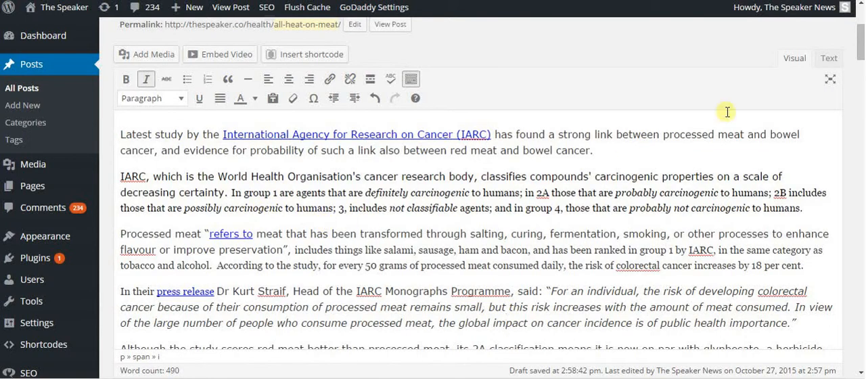
click(828, 58)
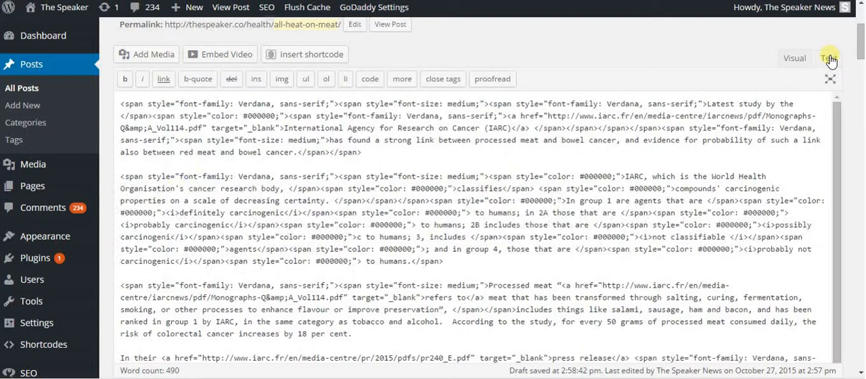
click(828, 56)
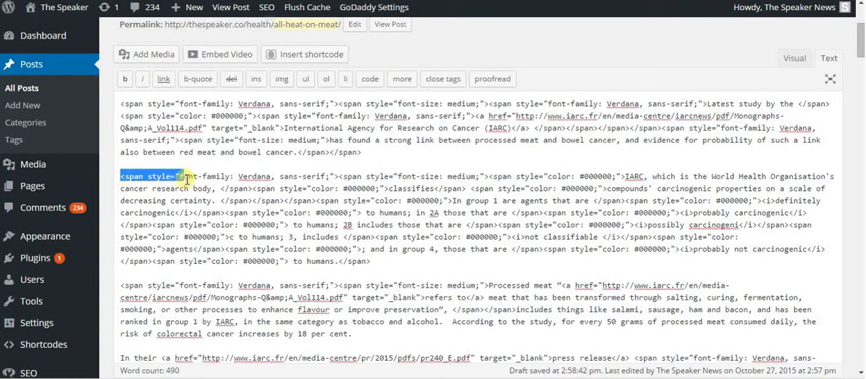
drag(182, 176, 254, 189)
text(</span>)
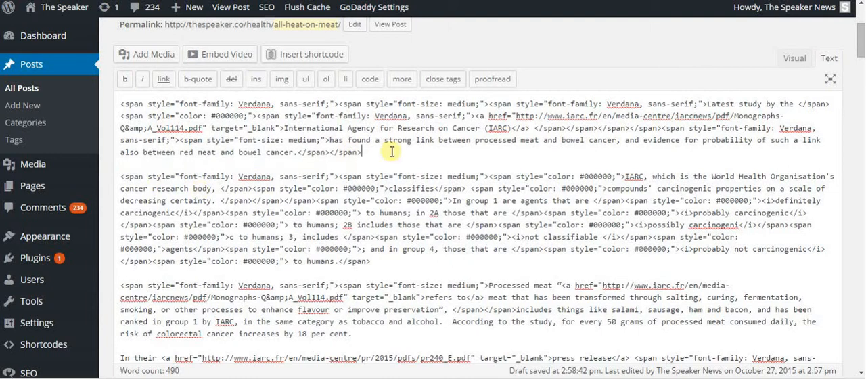
mouse_move(223, 176)
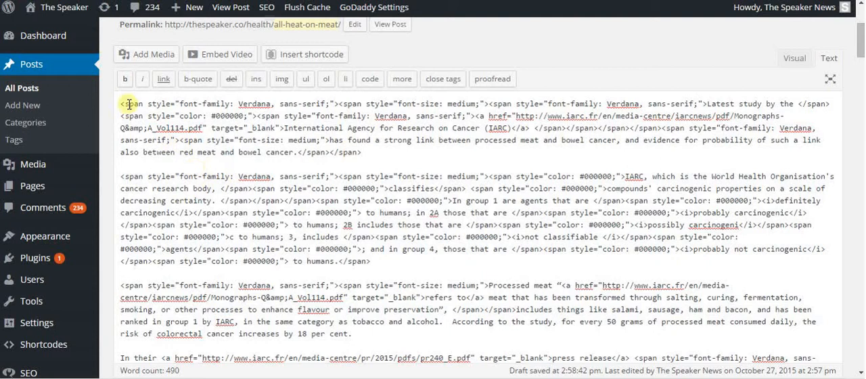
Step: Select the post's entire HTML source from the top down for copying
drag(129, 103, 339, 284)
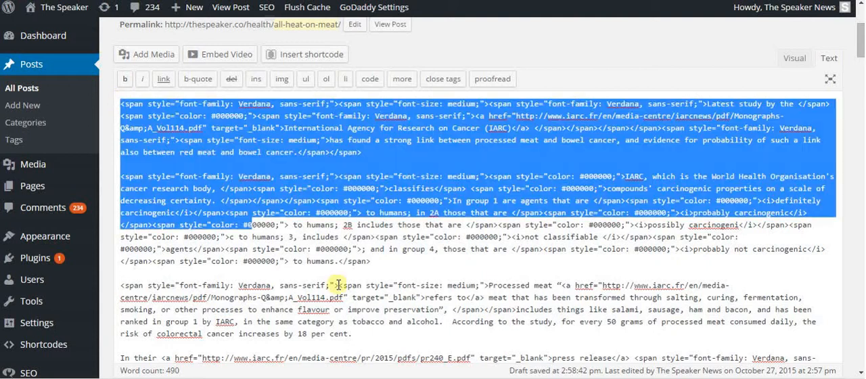
scroll(down, 3)
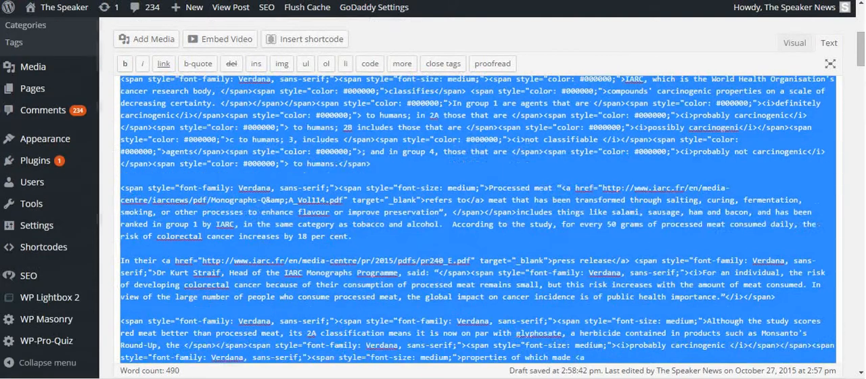
scroll(down, 3)
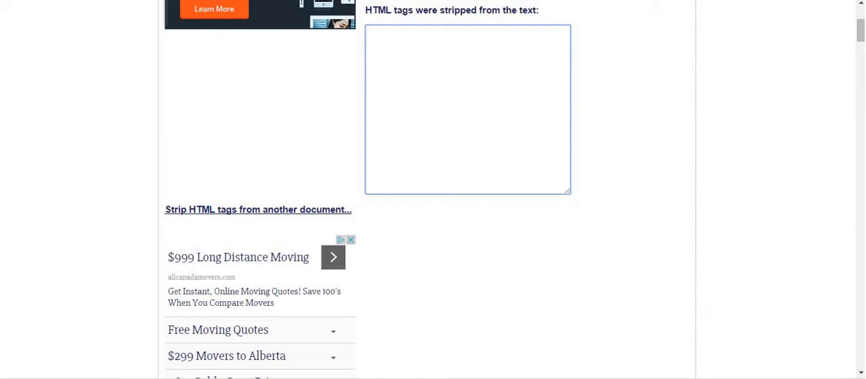
Step: Reach the Strip HTML Tags tool through zubrag.com's online tools list
scroll(up, 3)
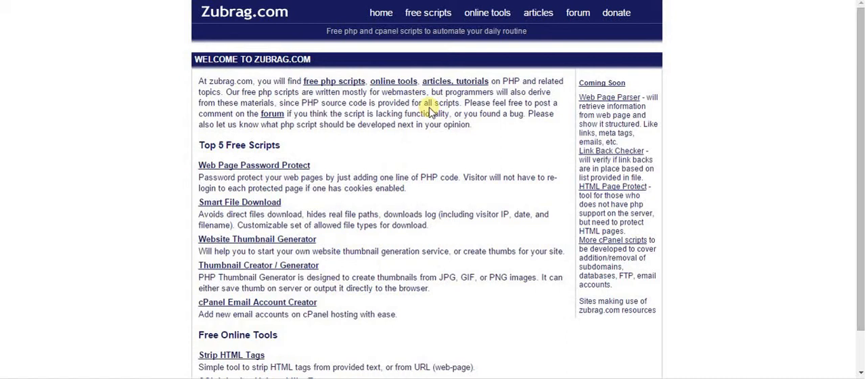
click(392, 81)
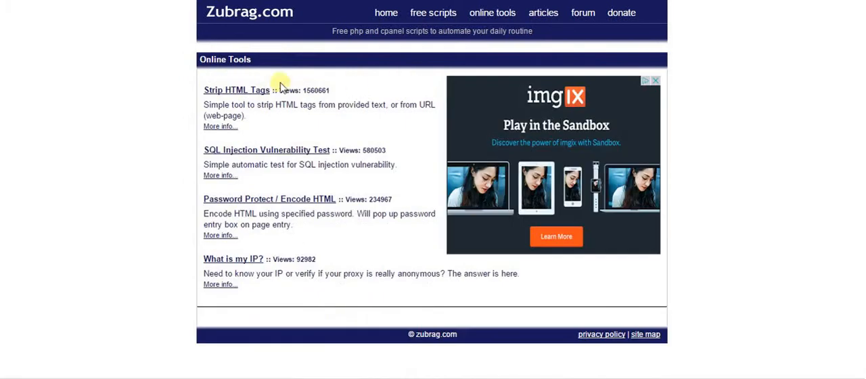
click(235, 89)
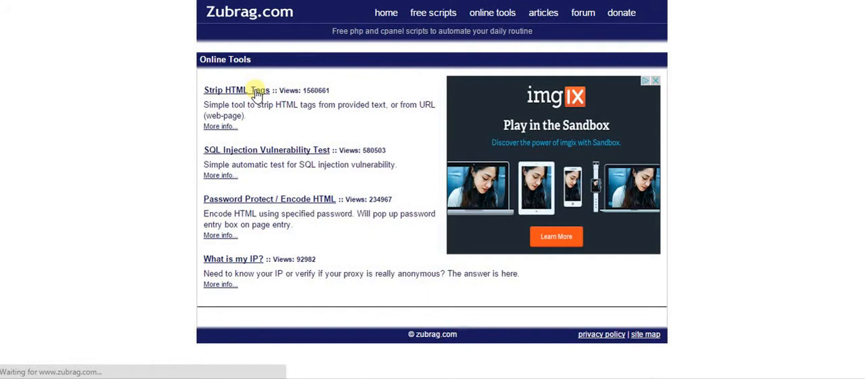
click(237, 89)
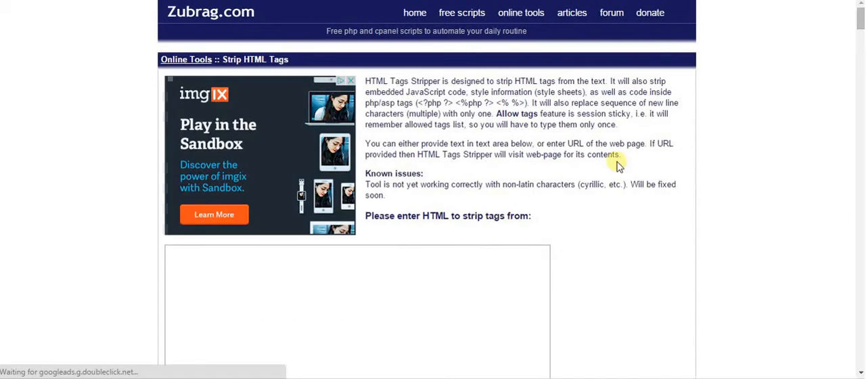
Step: Paste the post HTML into the stripper and allow only <p> and <a> tags to remain
scroll(down, 3)
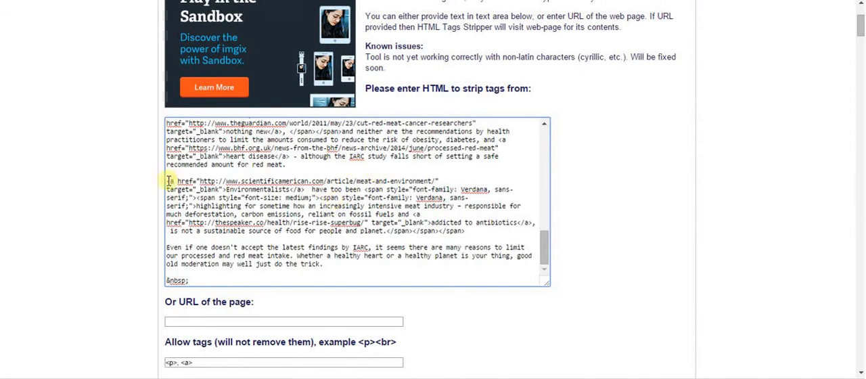
scroll(down, 3)
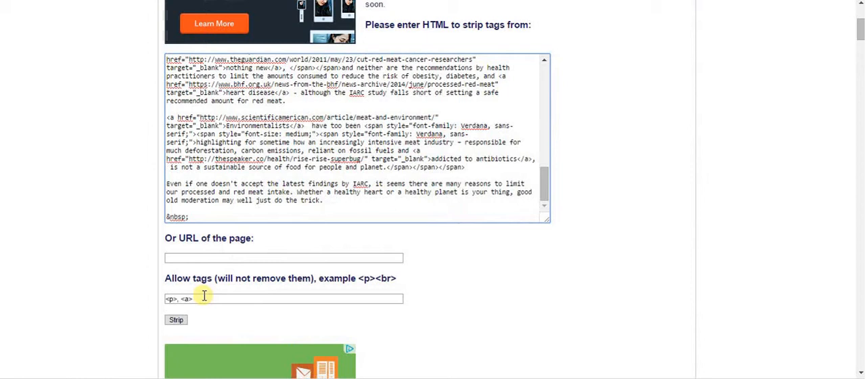
mouse_move(181, 277)
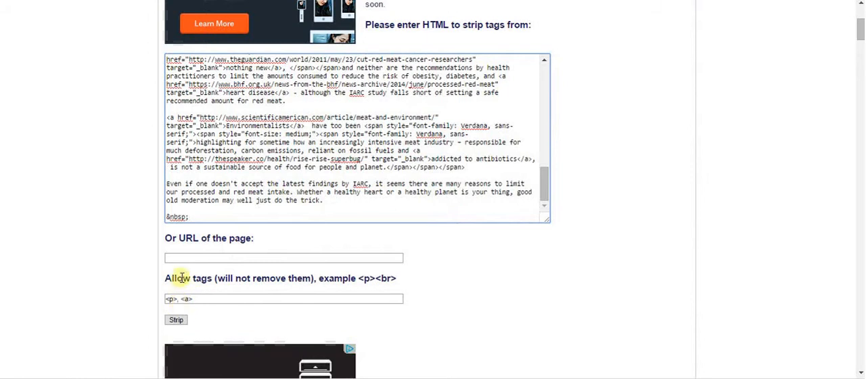
scroll(down, 3)
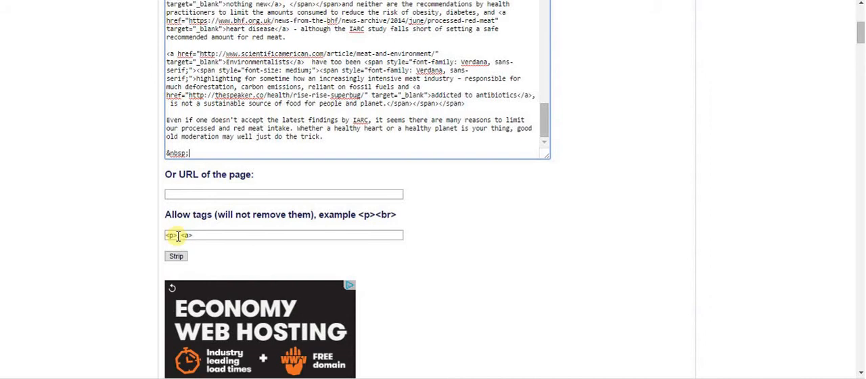
double_click(171, 236)
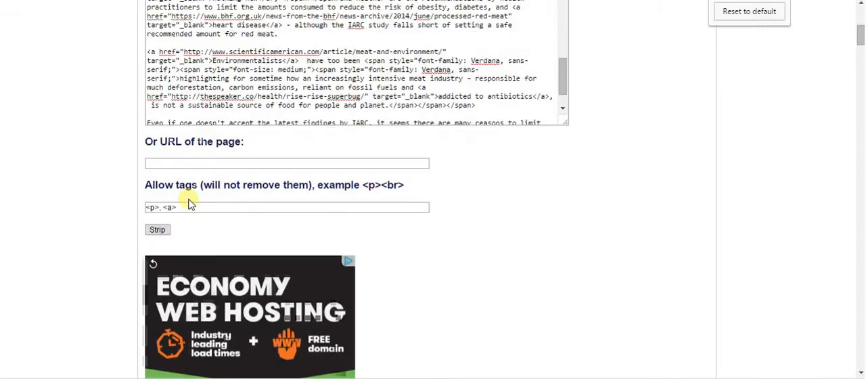
scroll(up, 3)
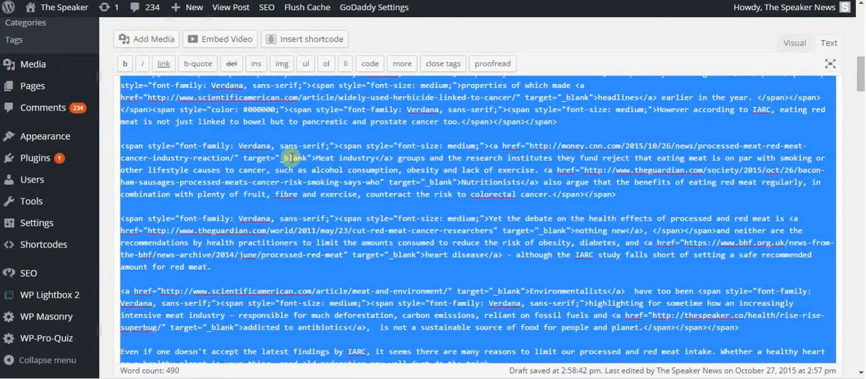
click(794, 43)
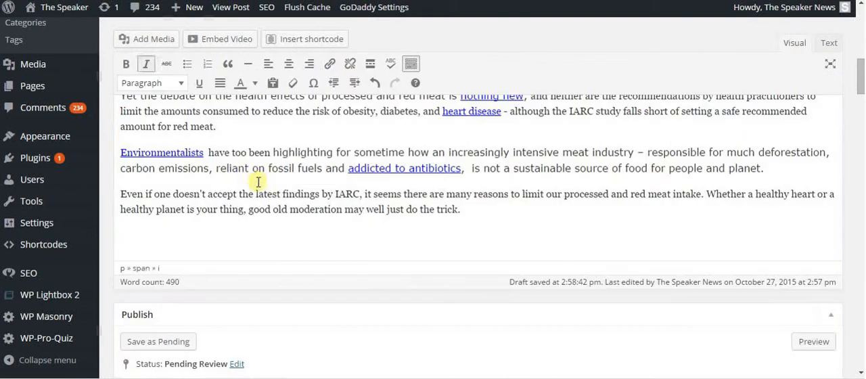
scroll(up, 3)
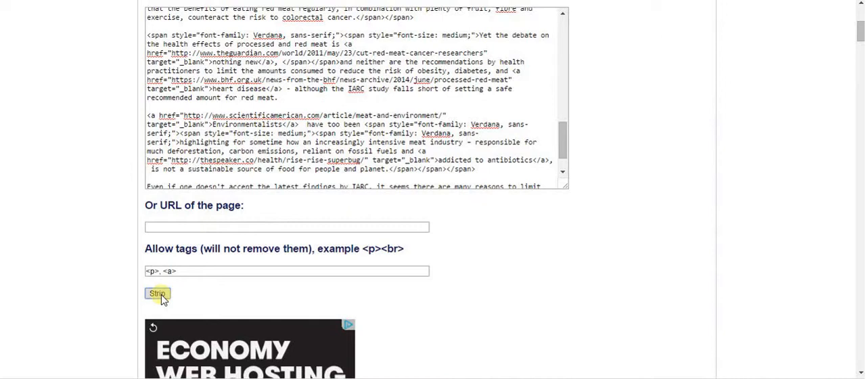
Step: Strip the pasted HTML and copy the cleaned output that keeps only paragraphs and links
click(157, 294)
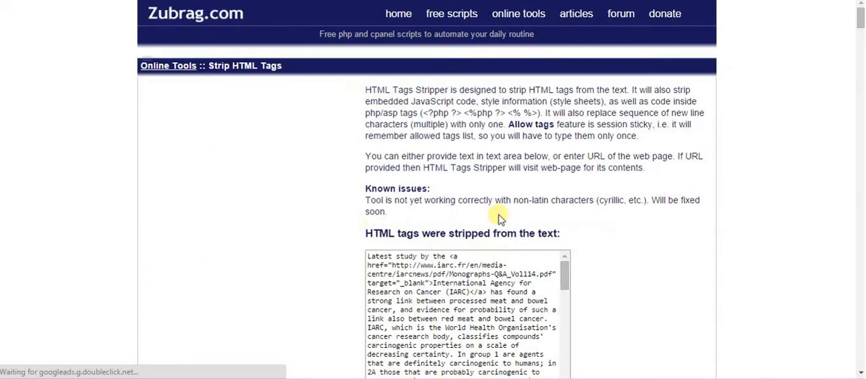
scroll(down, 3)
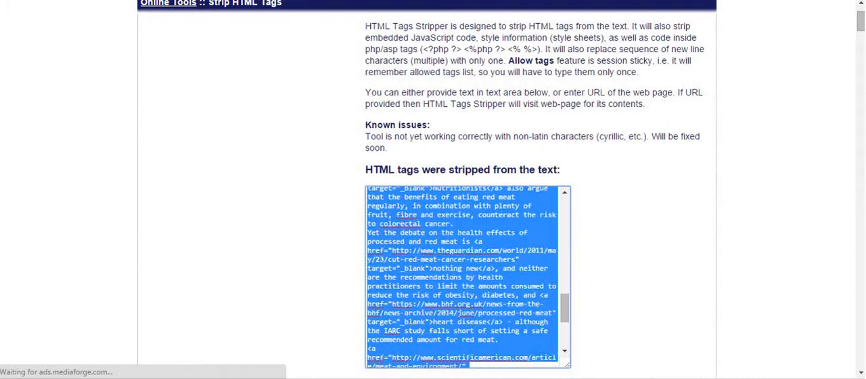
scroll(down, 3)
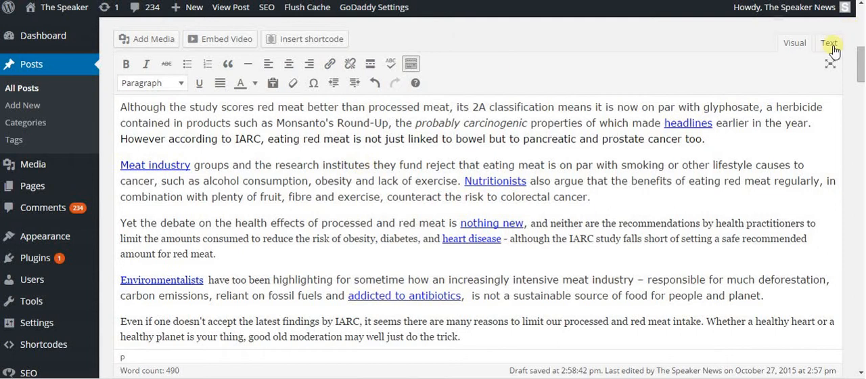
Step: Replace the post's HTML with the stripped text and view it formatted, span styling gone and links intact
click(828, 43)
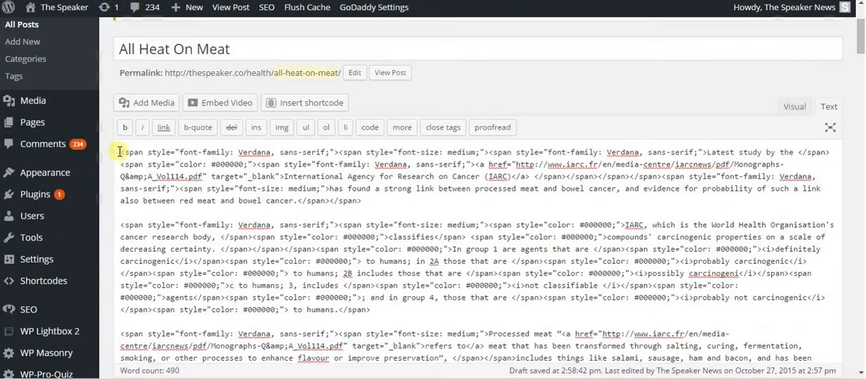
key(ctrl+a)
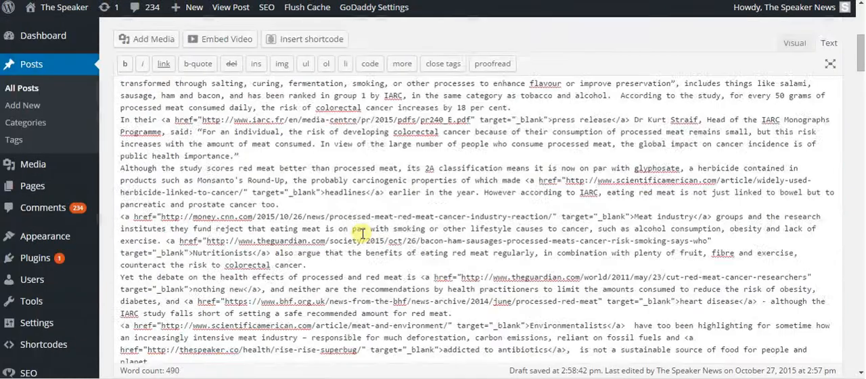
scroll(up, 3)
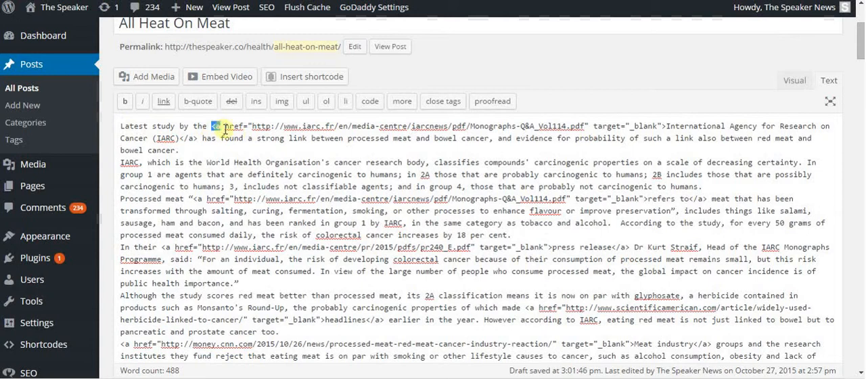
double_click(229, 126)
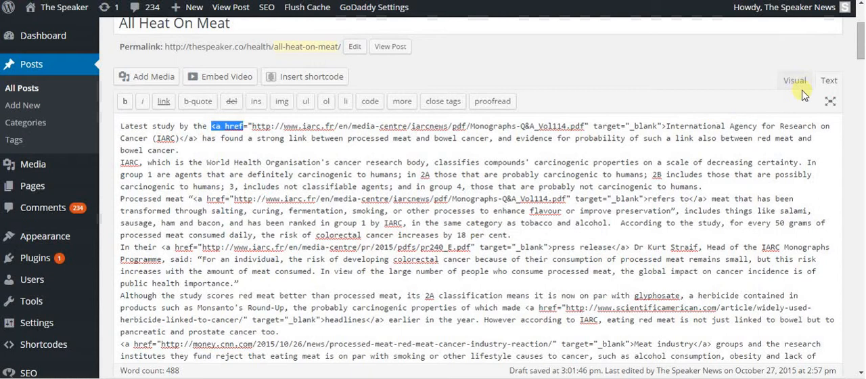
click(795, 79)
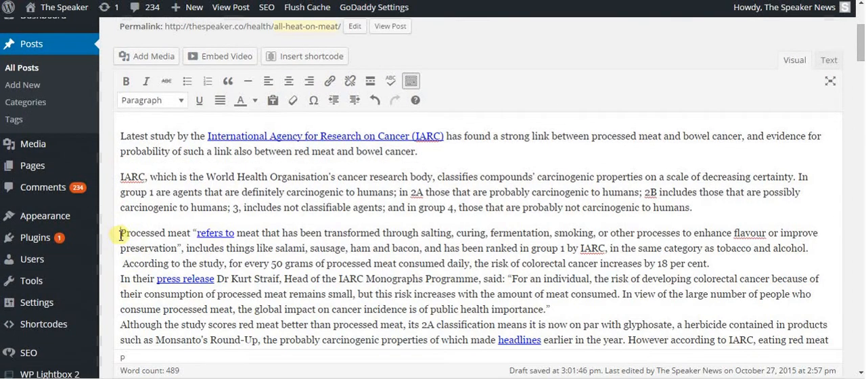
Step: Break the post's run-together sentences into separate paragraphs in the visual editor
scroll(down, 3)
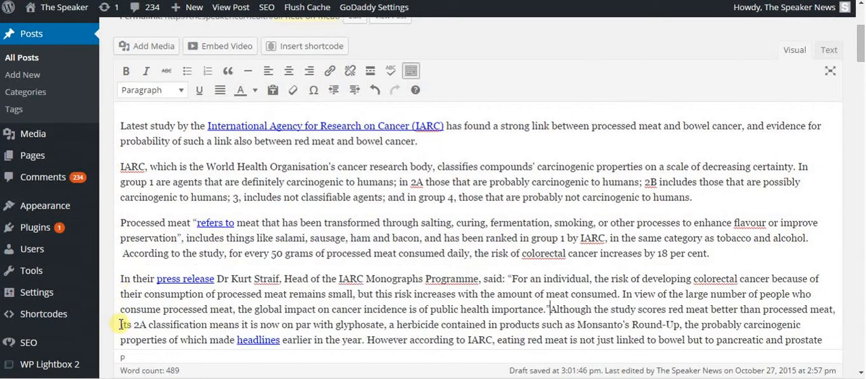
scroll(down, 3)
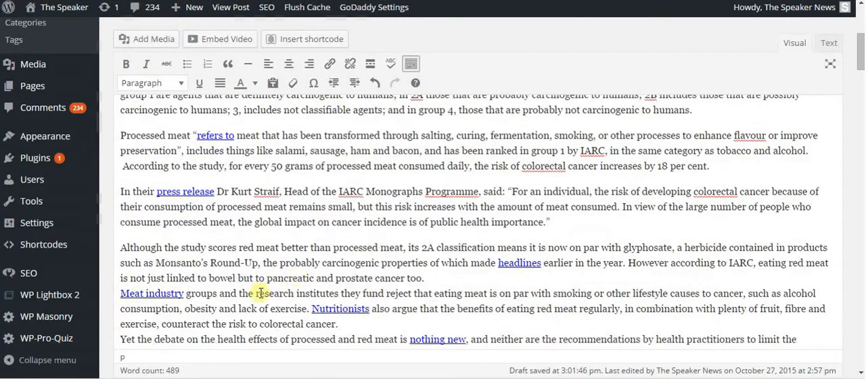
scroll(down, 3)
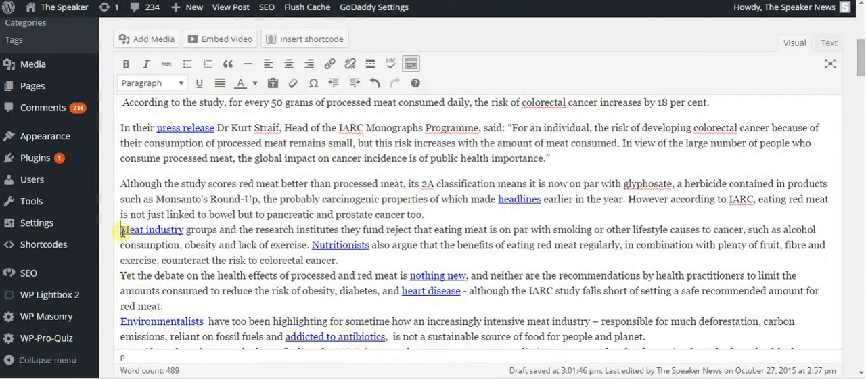
scroll(up, 3)
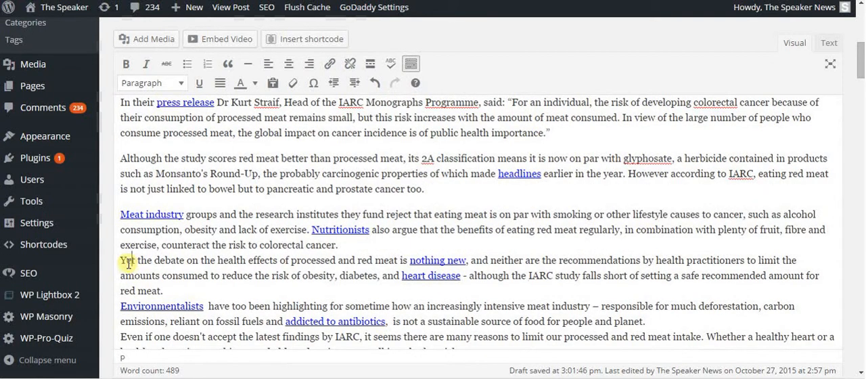
scroll(up, 3)
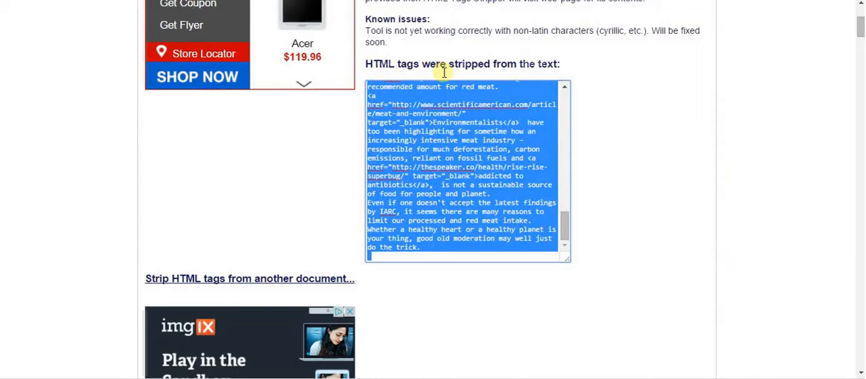
Step: Adjust the allowed tags and strip the original post HTML again for a fresh result
scroll(up, 3)
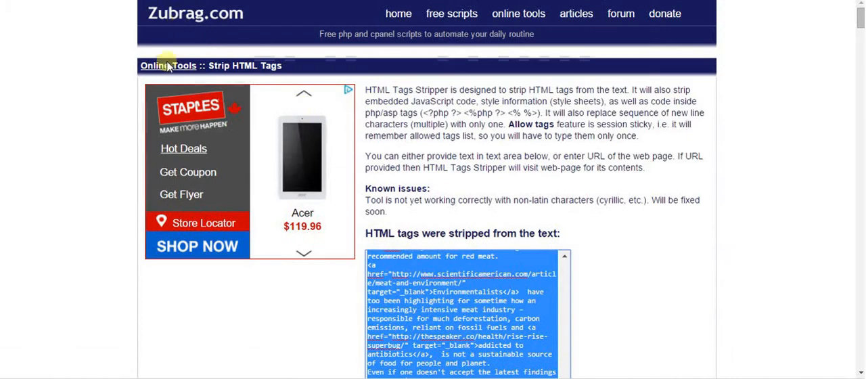
scroll(down, 3)
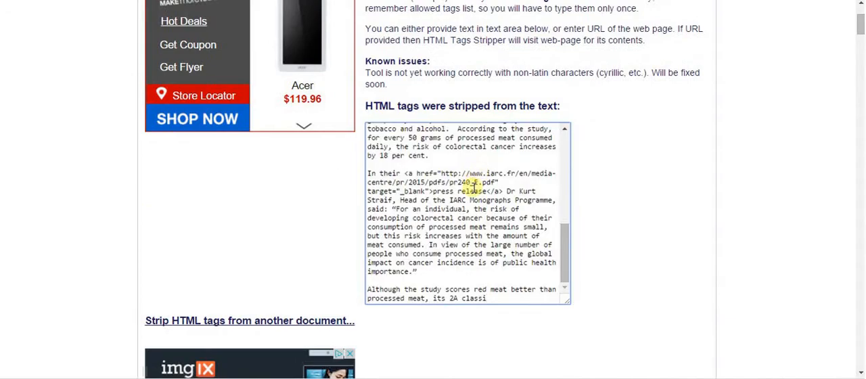
scroll(down, 3)
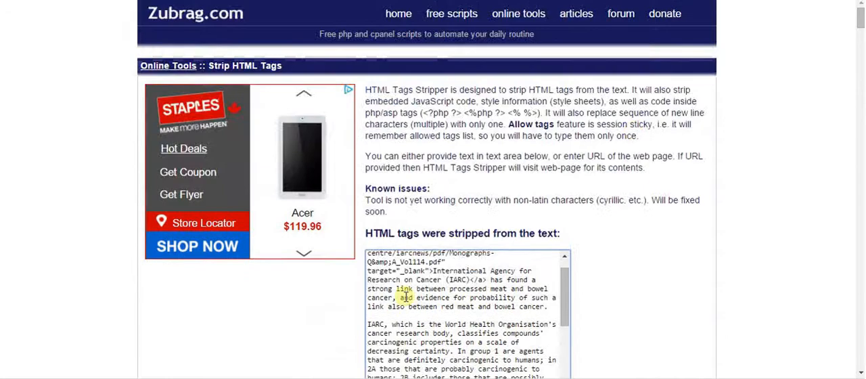
scroll(down, 3)
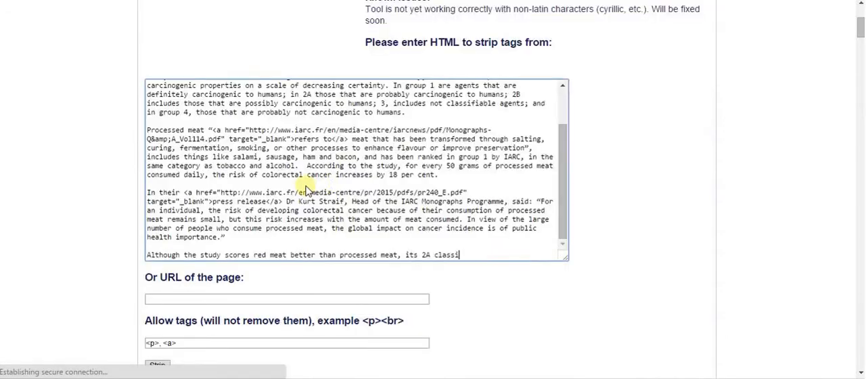
scroll(down, 3)
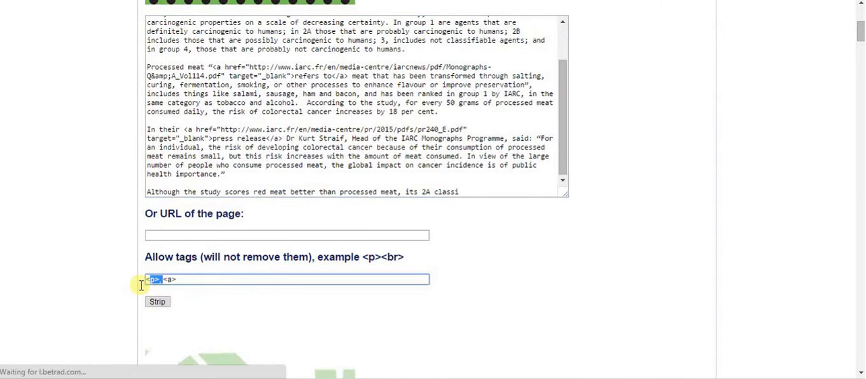
click(157, 302)
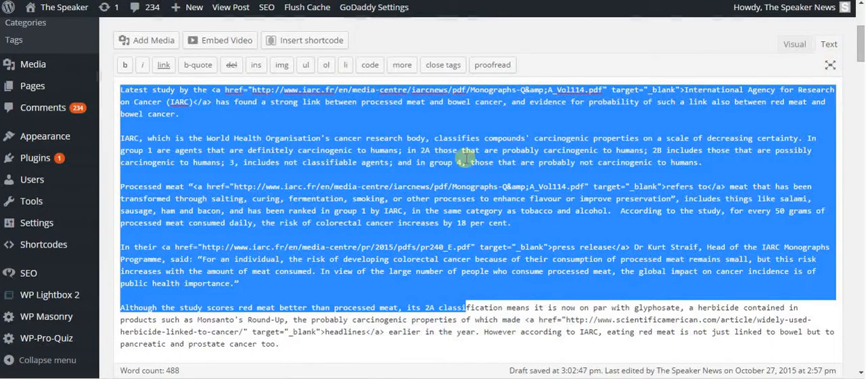
Step: Paste the new stripped result into the post and view it formatted with passages on separate lines
click(793, 44)
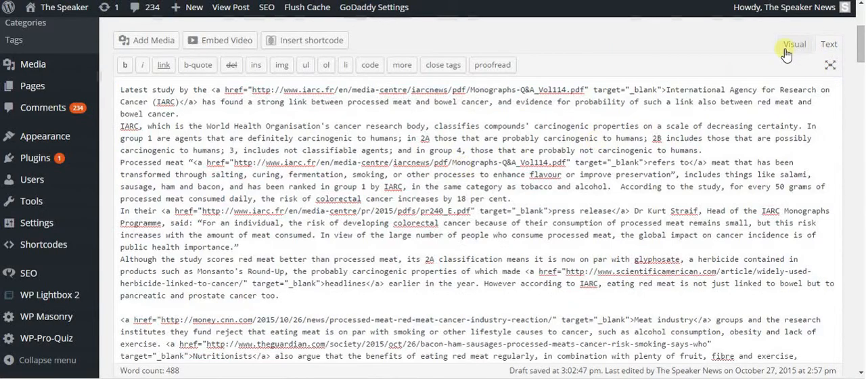
click(794, 44)
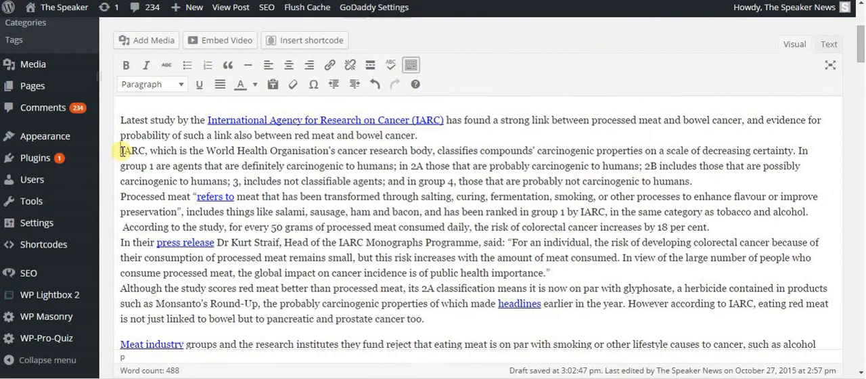